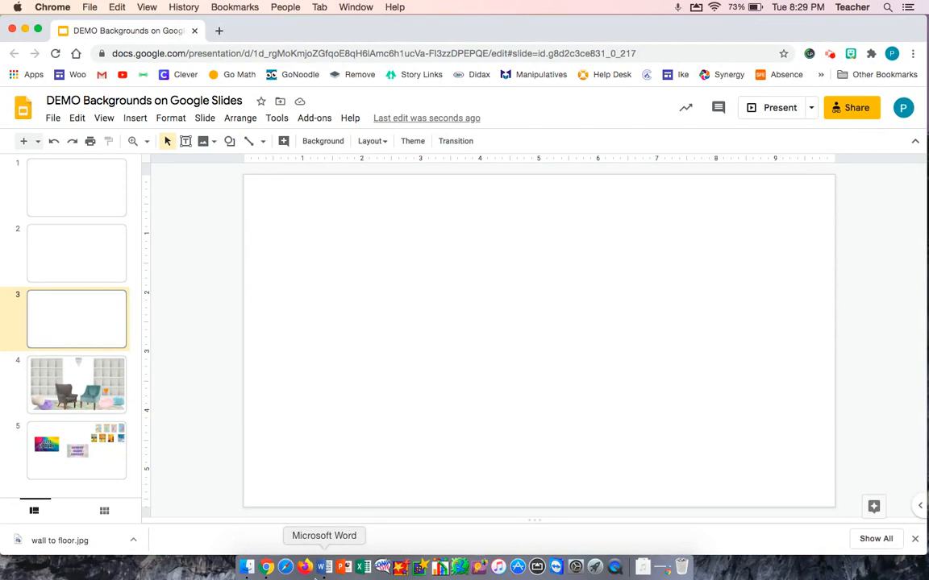
mouse_move(435, 291)
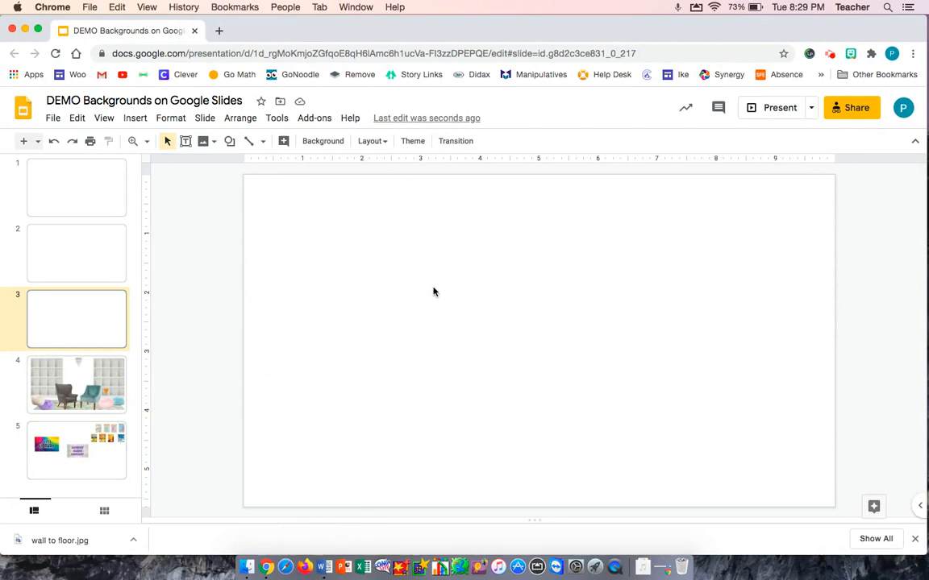
mouse_move(415, 179)
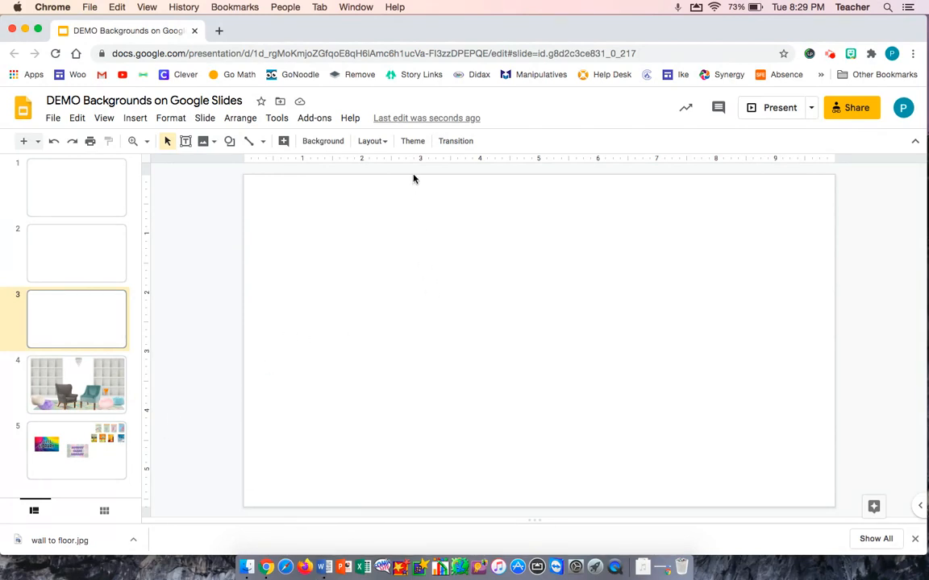
mouse_move(323, 142)
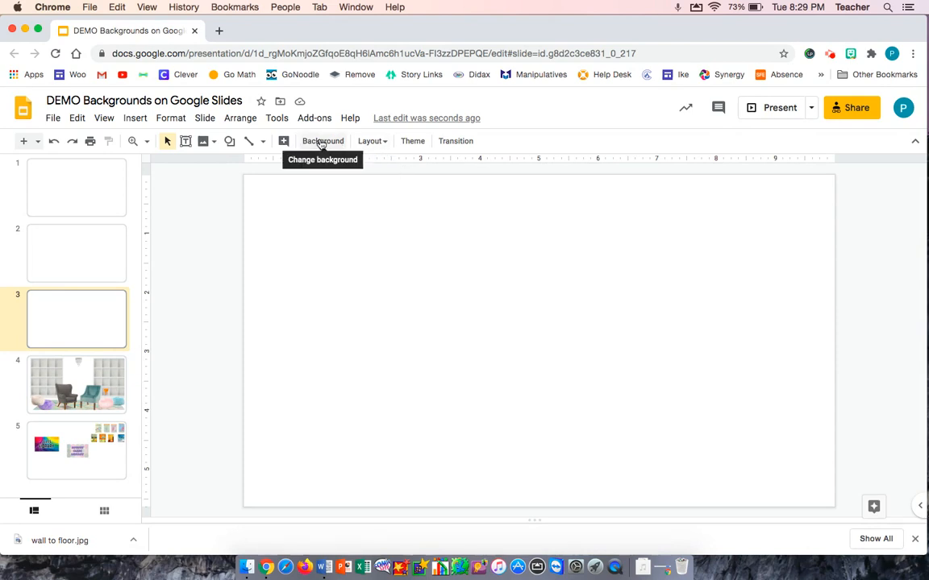
Step: Apply a solid yellow background colour to slide 3 and confirm it
left_click(323, 142)
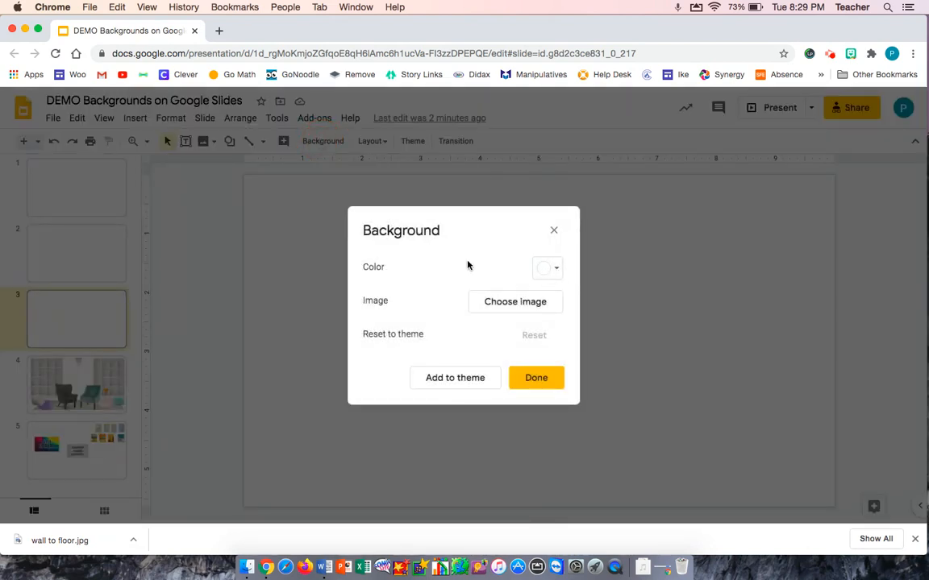
left_click(547, 267)
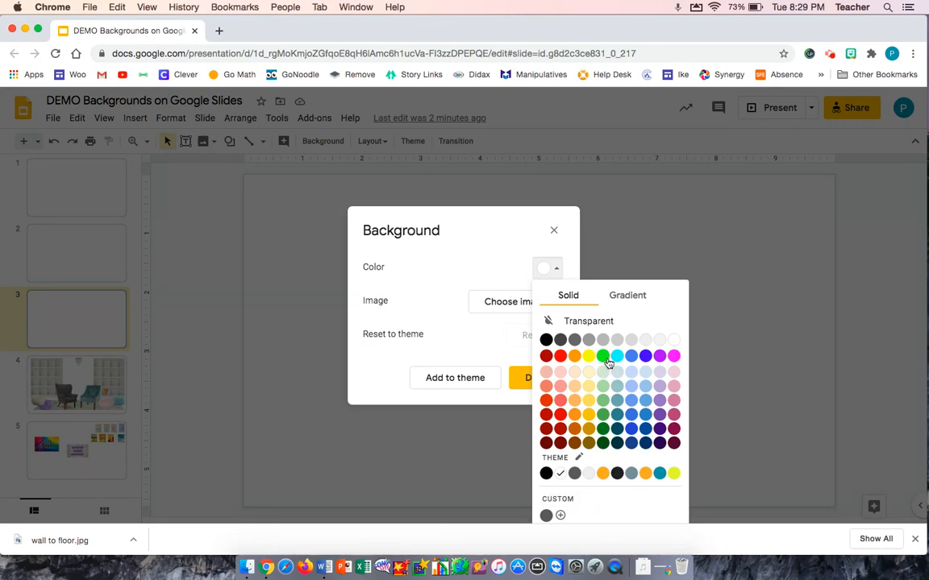
left_click(589, 357)
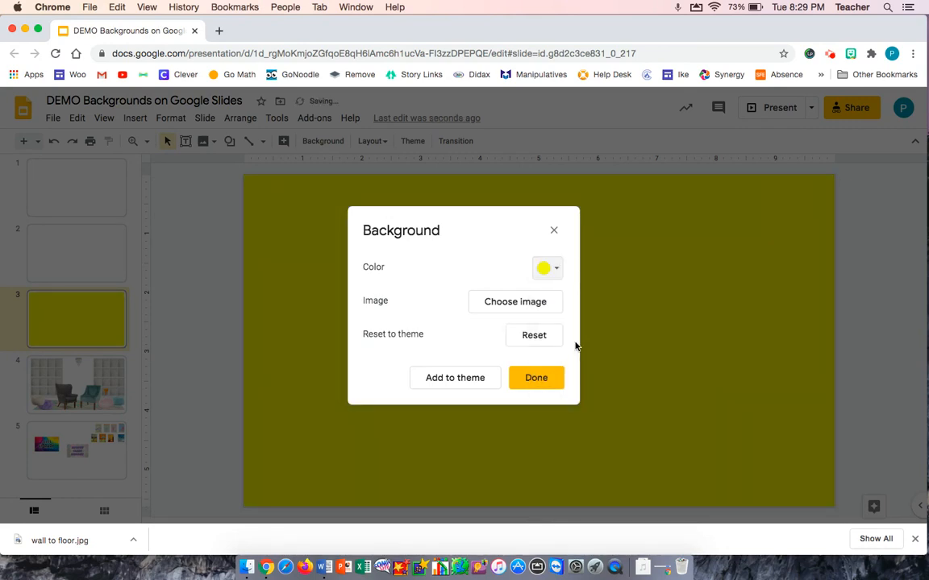
left_click(535, 377)
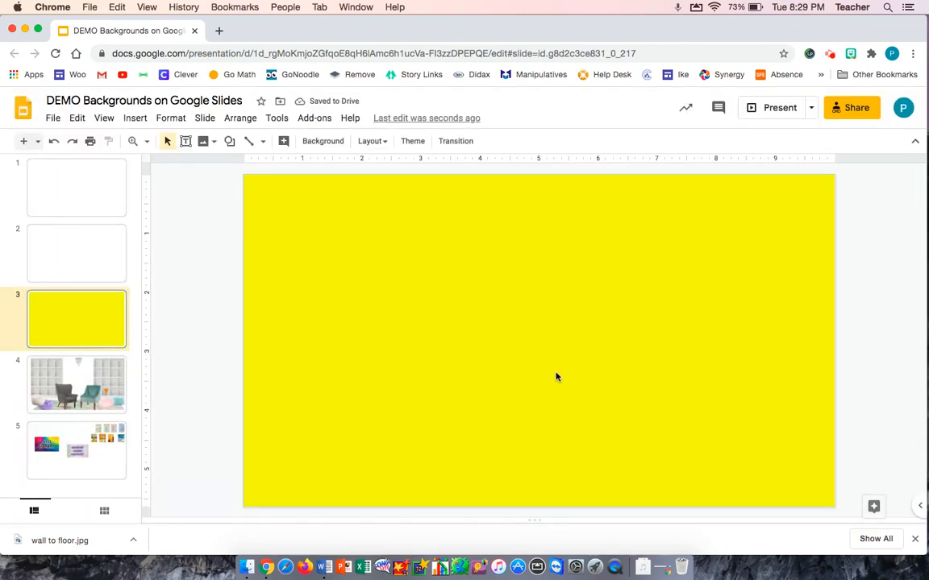
mouse_move(439, 292)
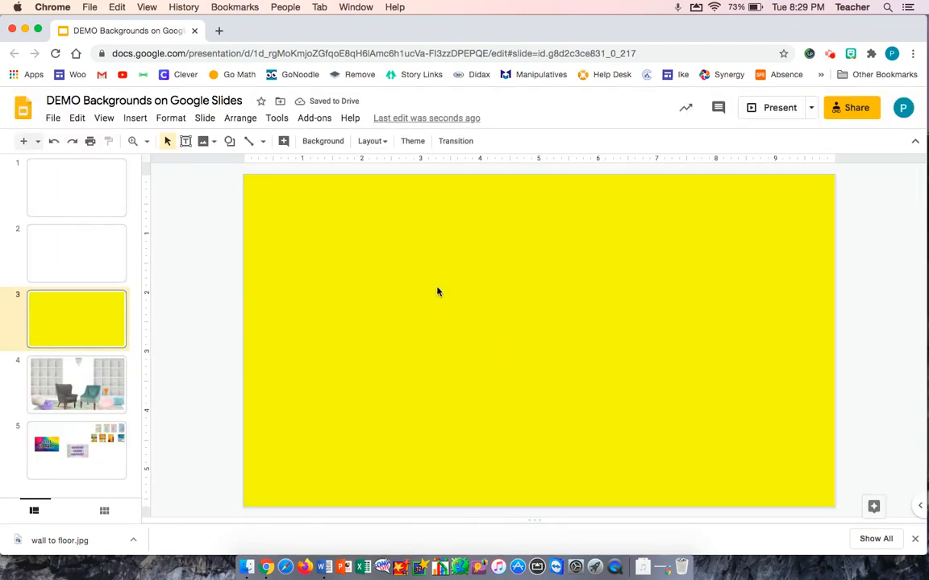
mouse_move(253, 271)
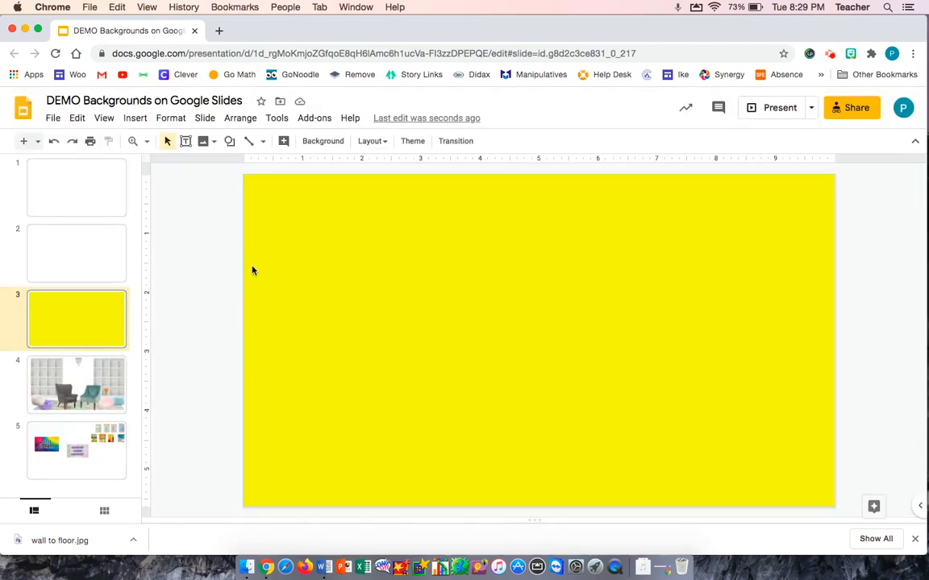
mouse_move(105, 293)
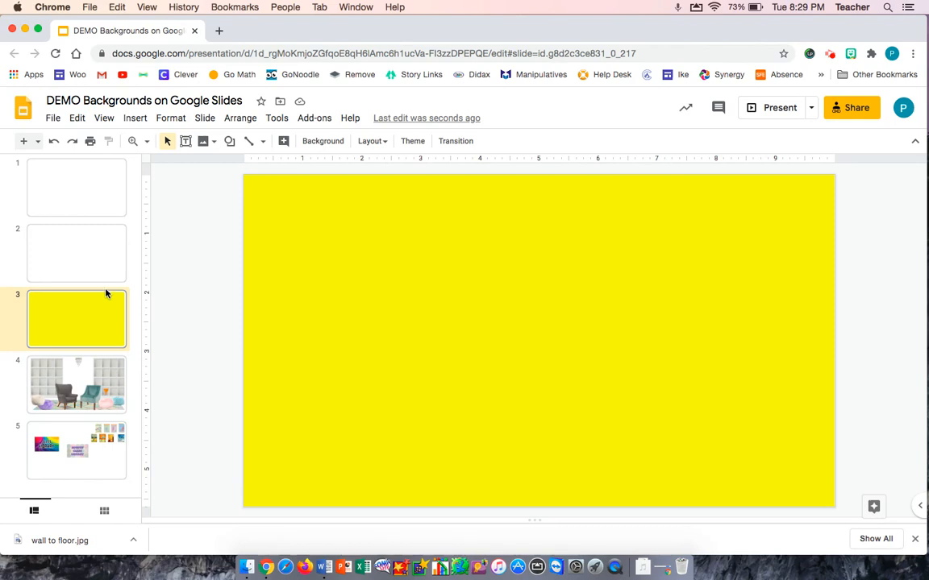
Step: Give slide 1 the uploaded white brick wall and wooden floor picture as its background
left_click(77, 187)
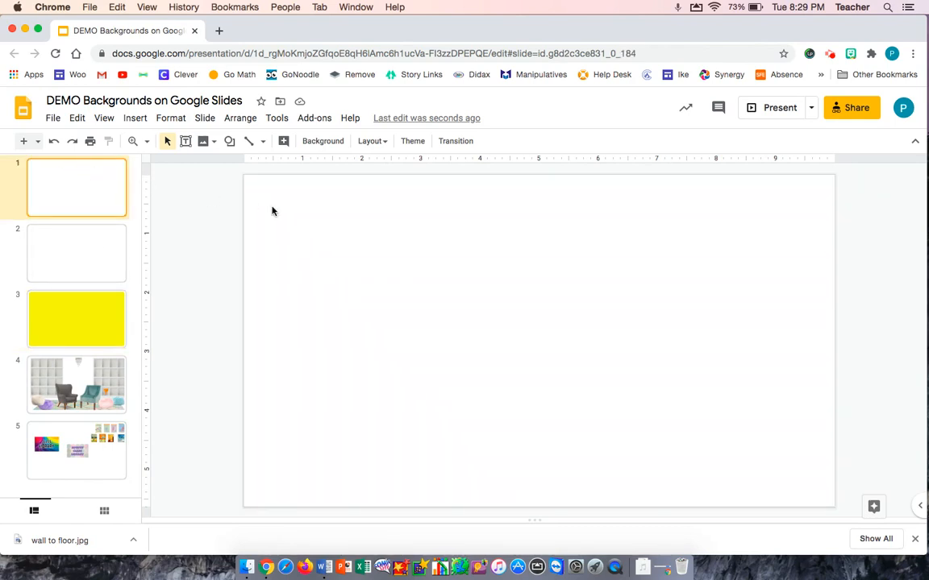
mouse_move(322, 142)
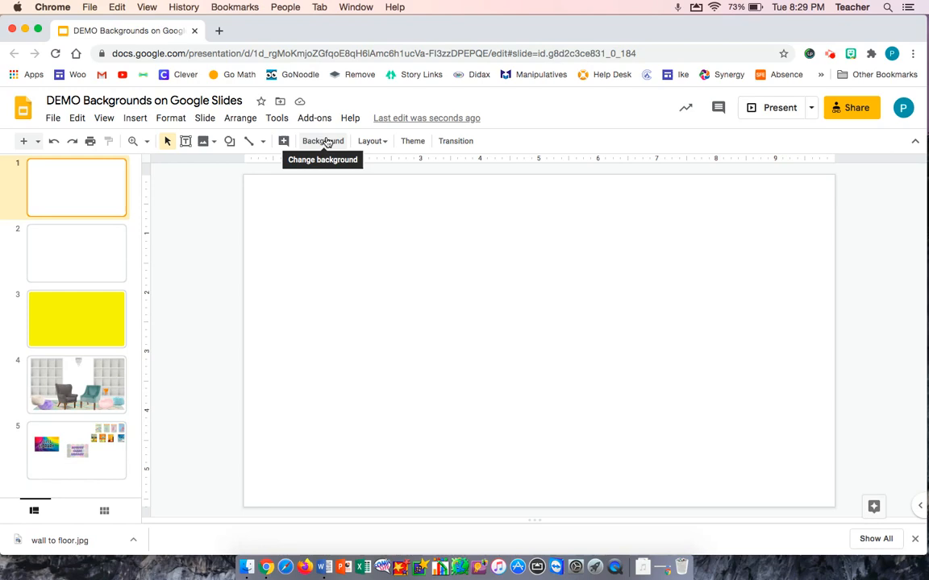
left_click(322, 142)
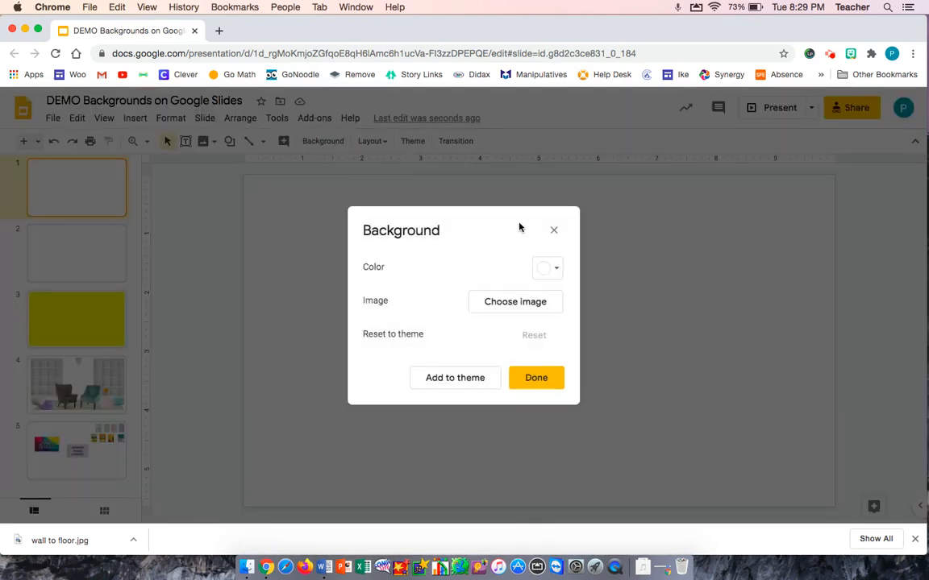
mouse_move(515, 301)
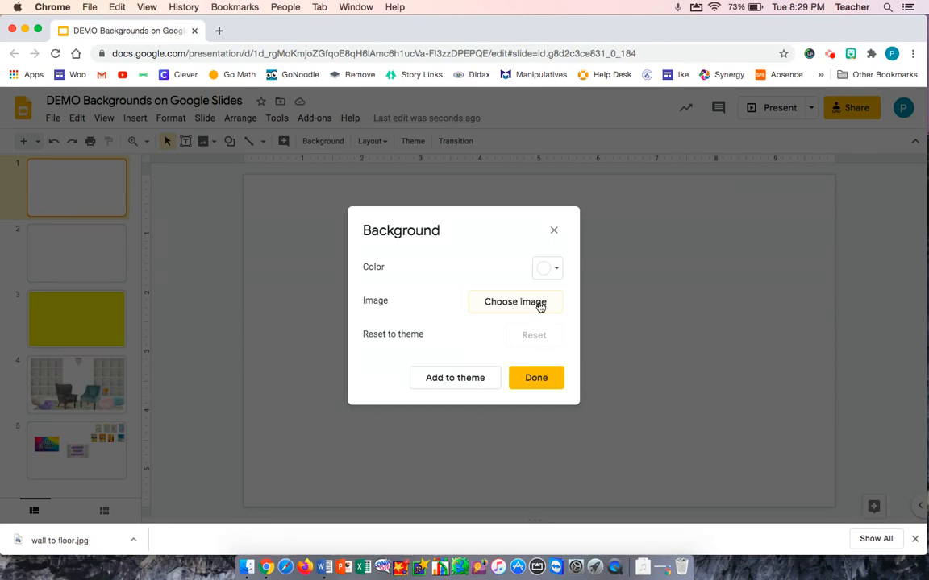
mouse_move(379, 377)
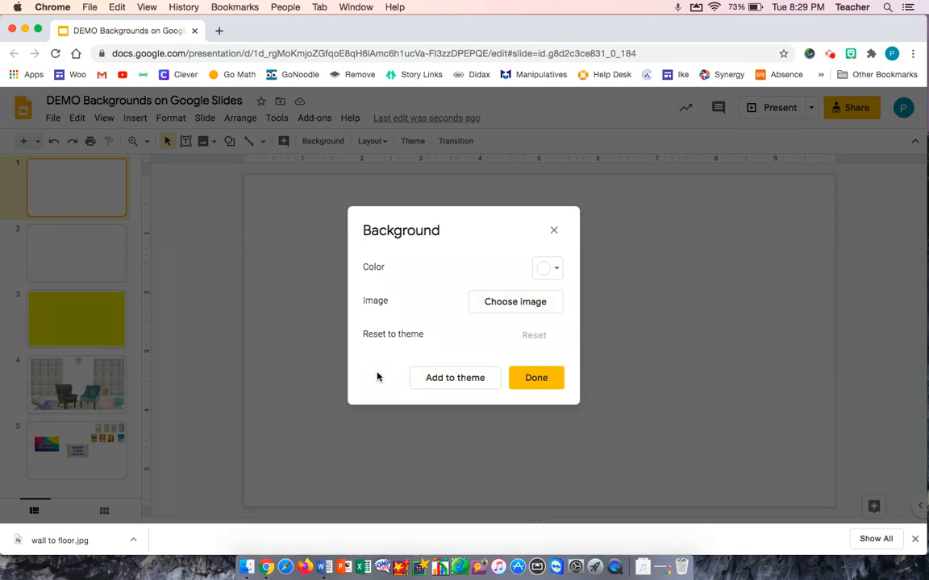
left_click(515, 302)
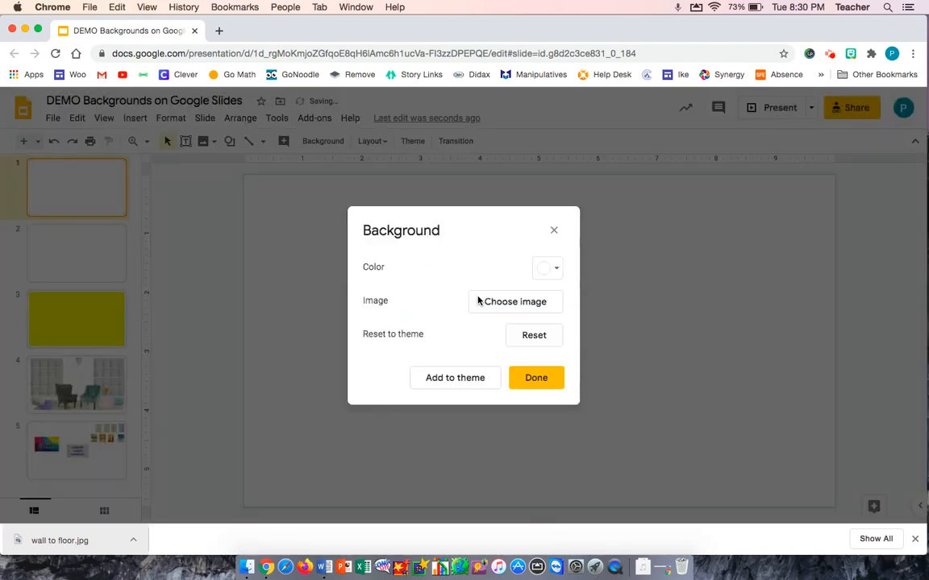
left_click(535, 377)
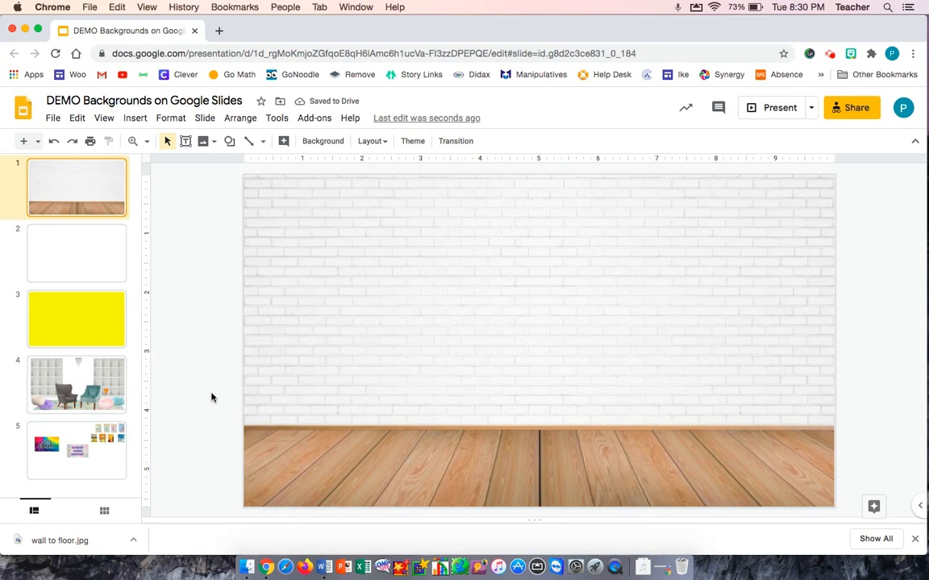
Step: Drag selection boxes over the room picture to check it behaves as a fixed background
left_click_drag(291, 298, 361, 348)
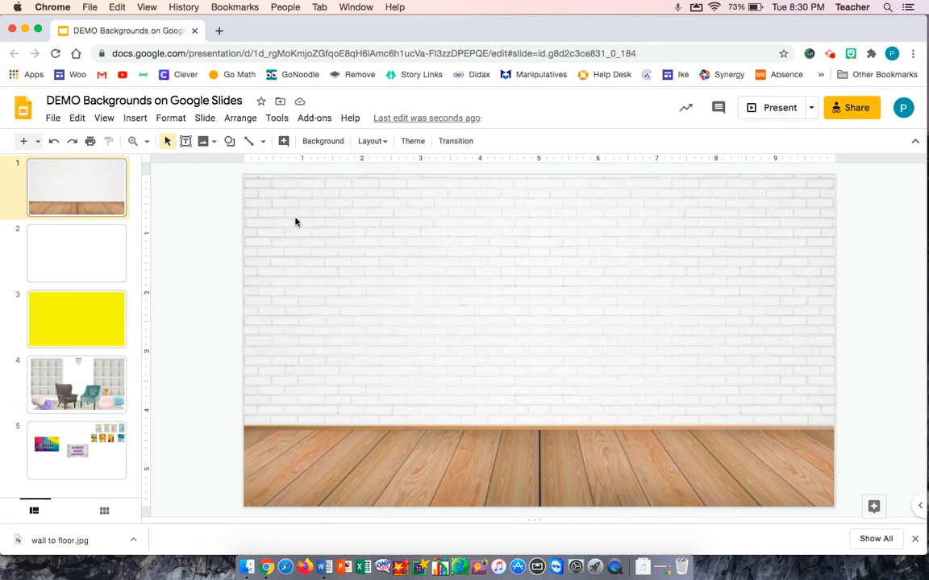
left_click_drag(274, 216, 699, 387)
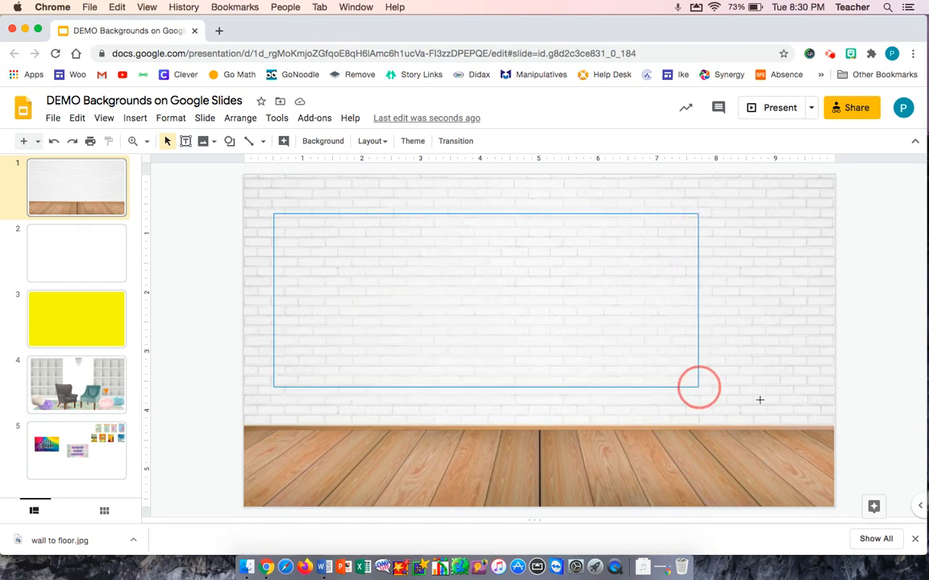
left_click(429, 325)
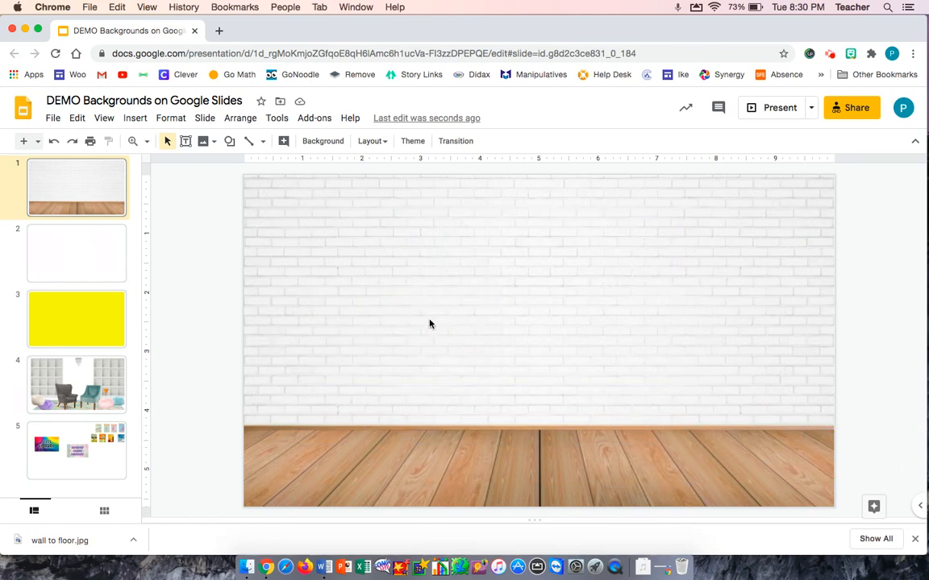
mouse_move(361, 322)
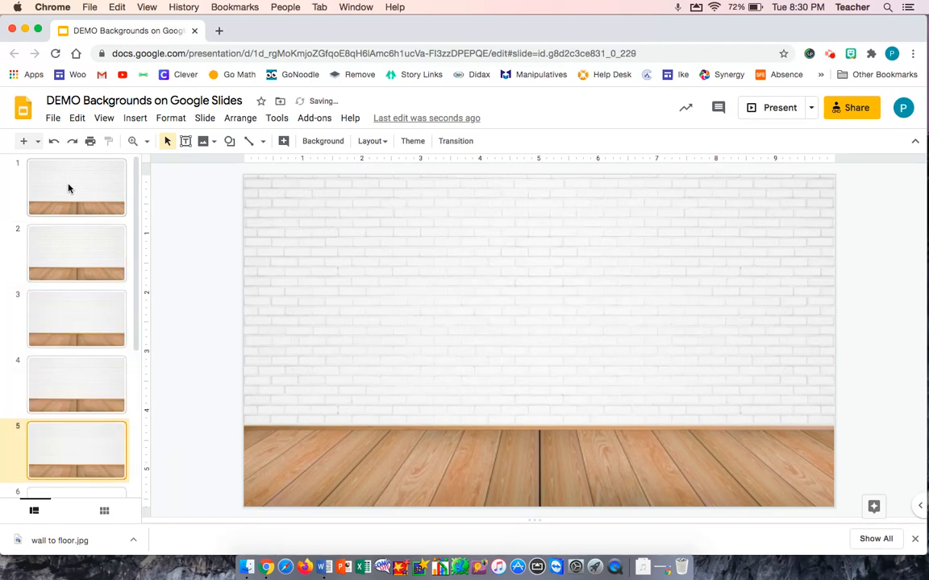
mouse_move(74, 231)
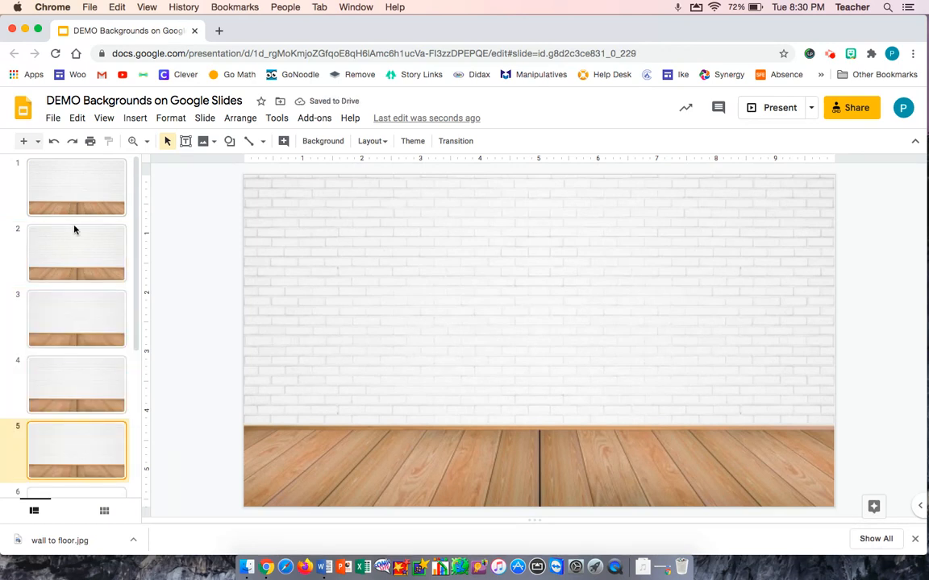
left_click(76, 251)
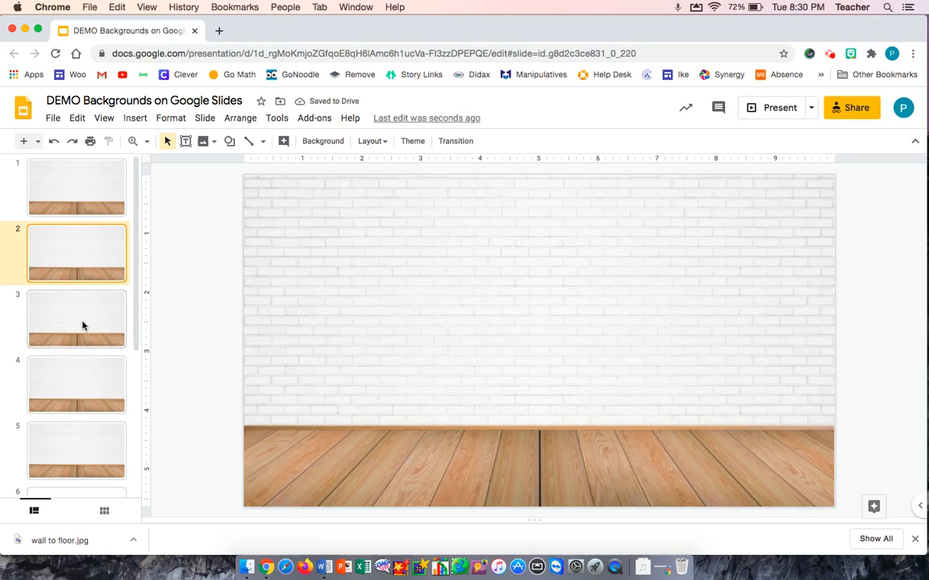
left_click(77, 384)
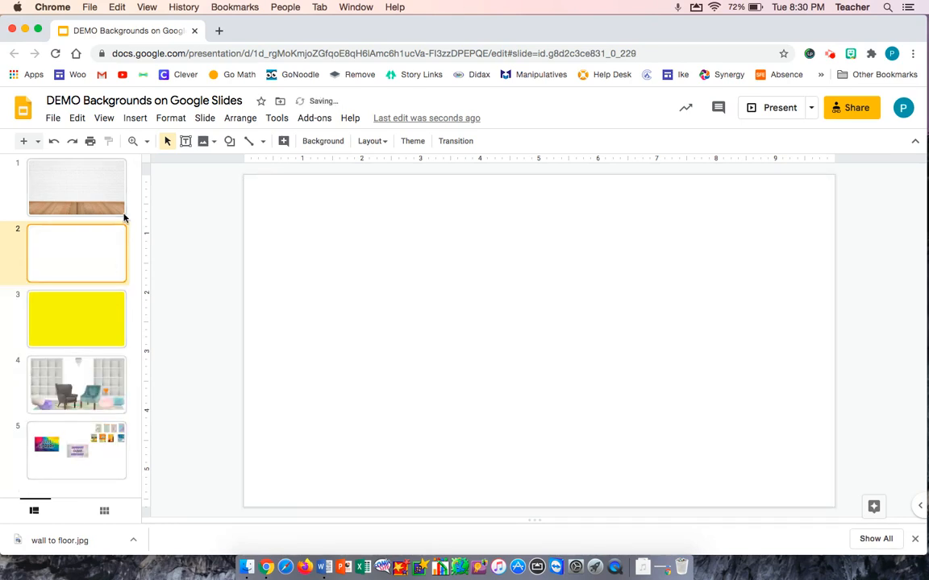
left_click(78, 187)
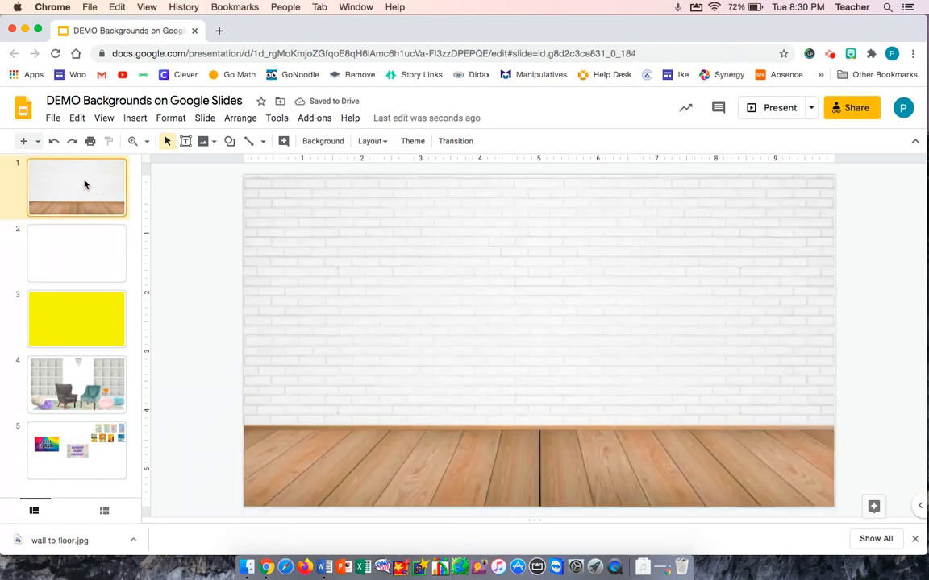
mouse_move(313, 354)
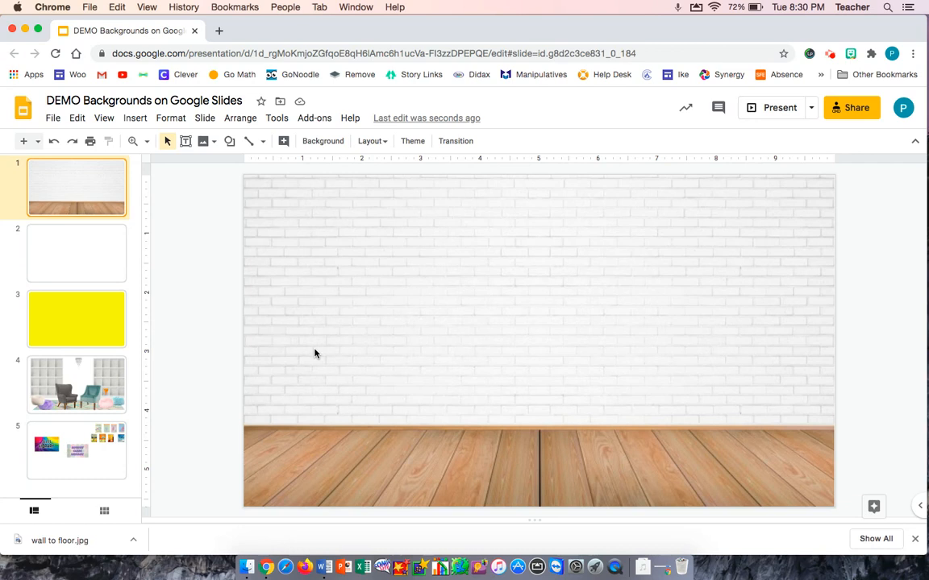
mouse_move(413, 327)
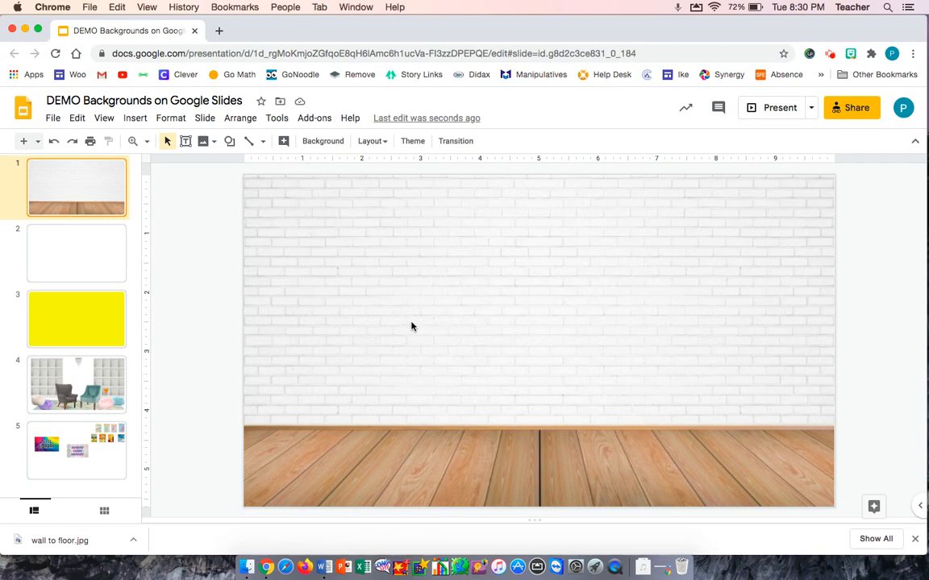
mouse_move(387, 319)
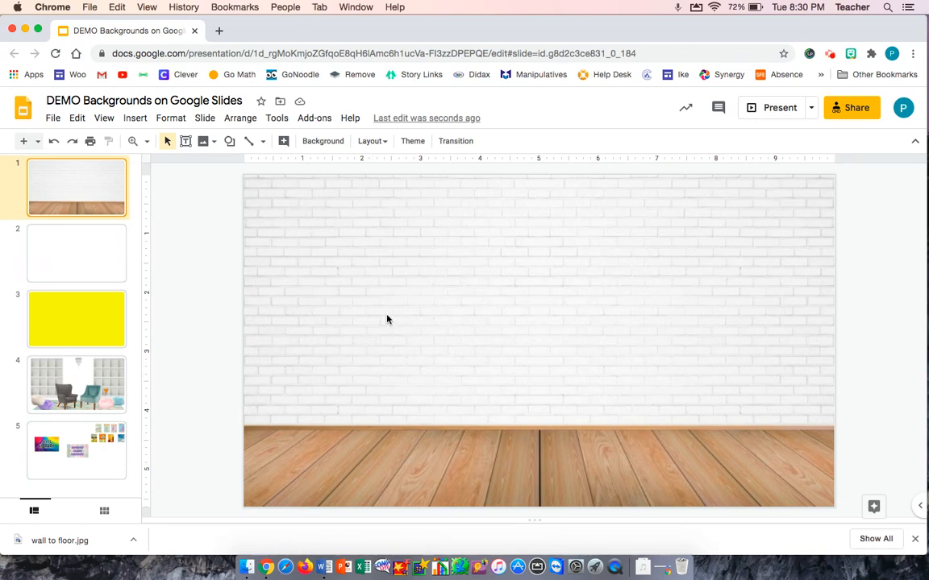
Step: Bring the furniture from slide 4 onto slide 1's brick-wall room and select all objects
left_click(78, 384)
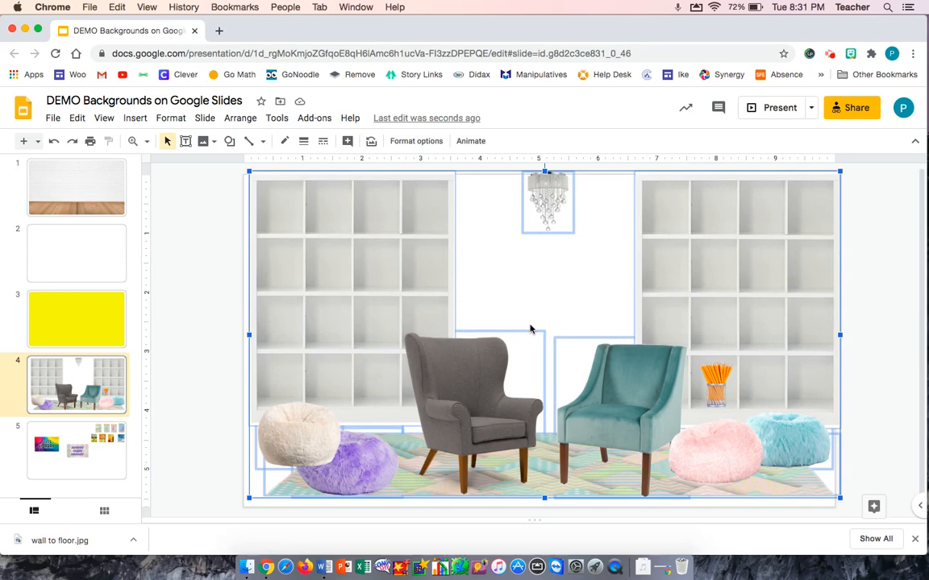
left_click(78, 187)
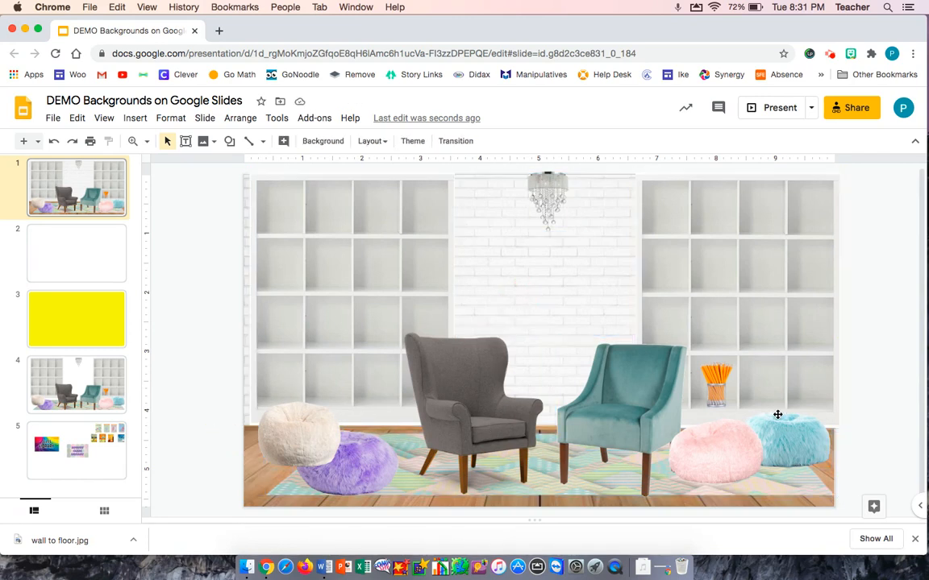
mouse_move(754, 408)
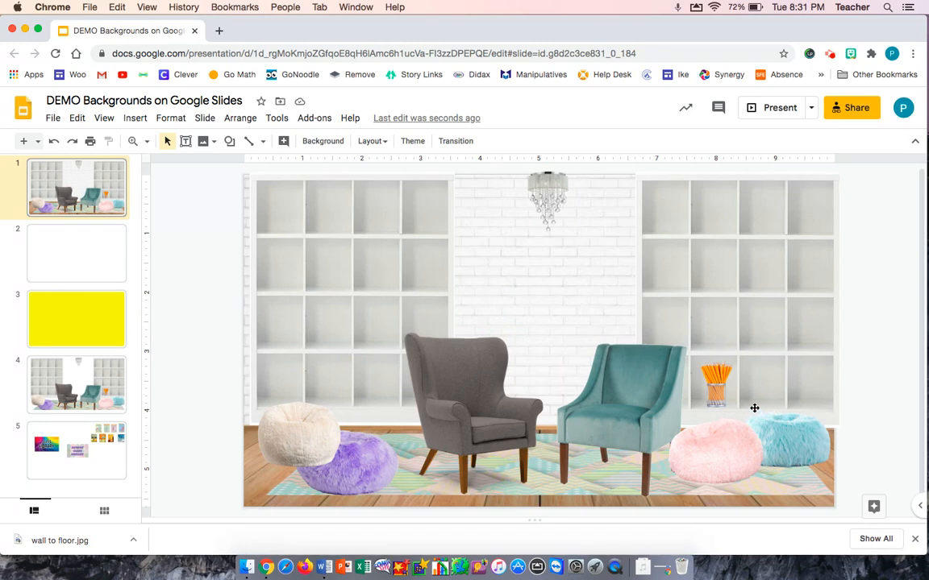
mouse_move(693, 306)
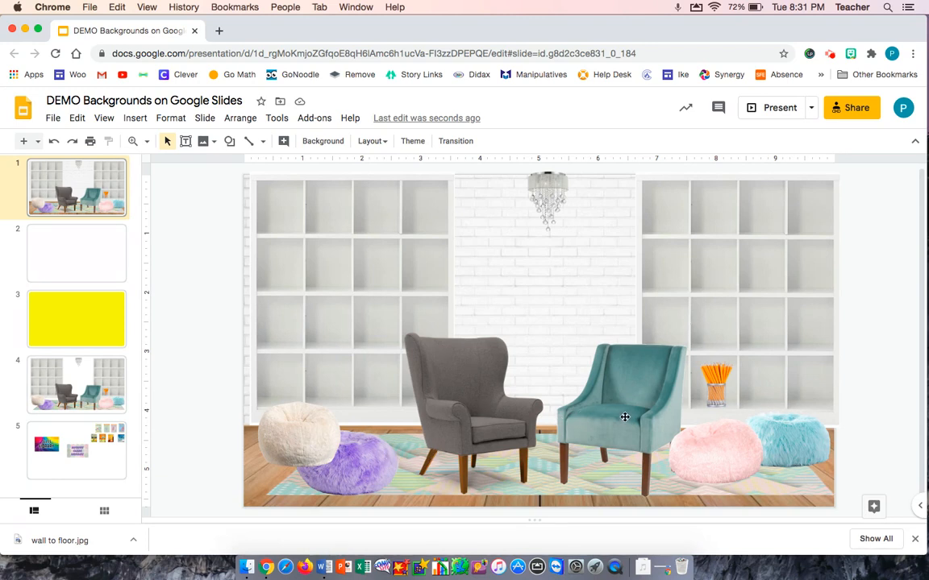
mouse_move(709, 387)
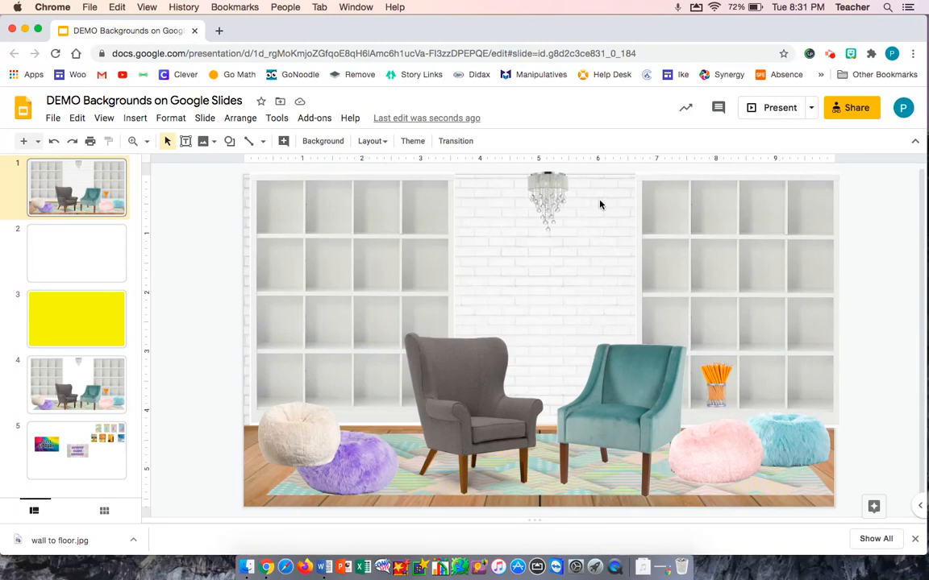
mouse_move(606, 206)
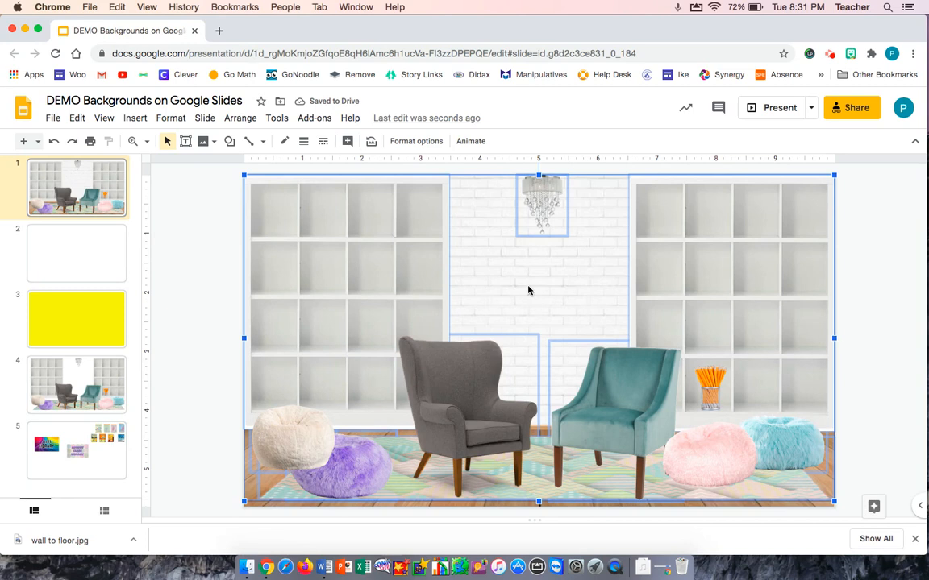
mouse_move(464, 267)
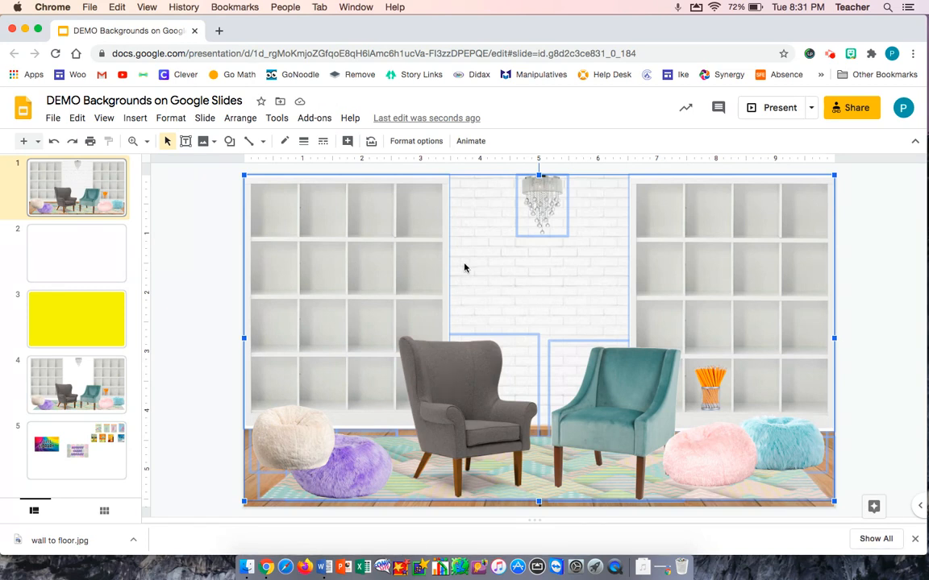
mouse_move(122, 134)
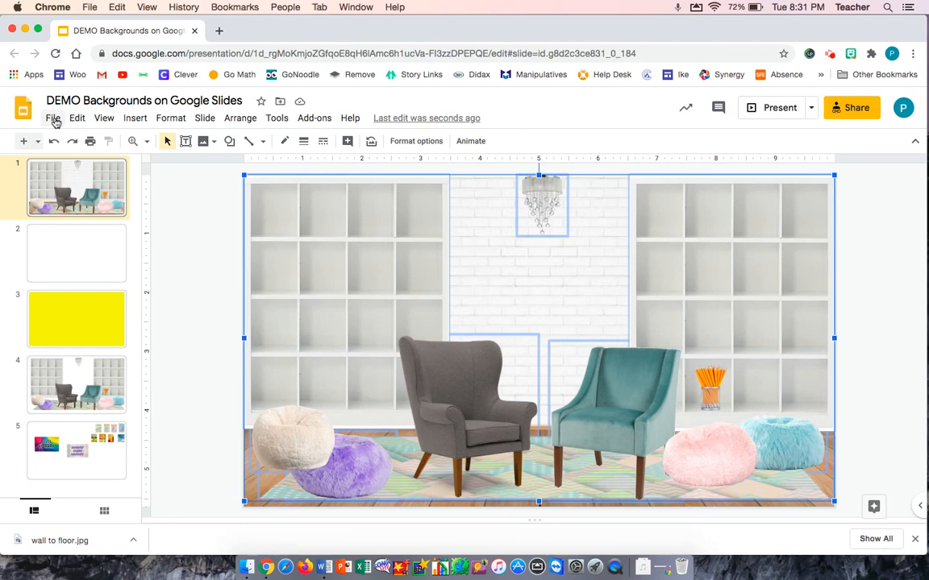
Step: Download the furnished room slide as a PNG image, then show the blank second slide
left_click(53, 118)
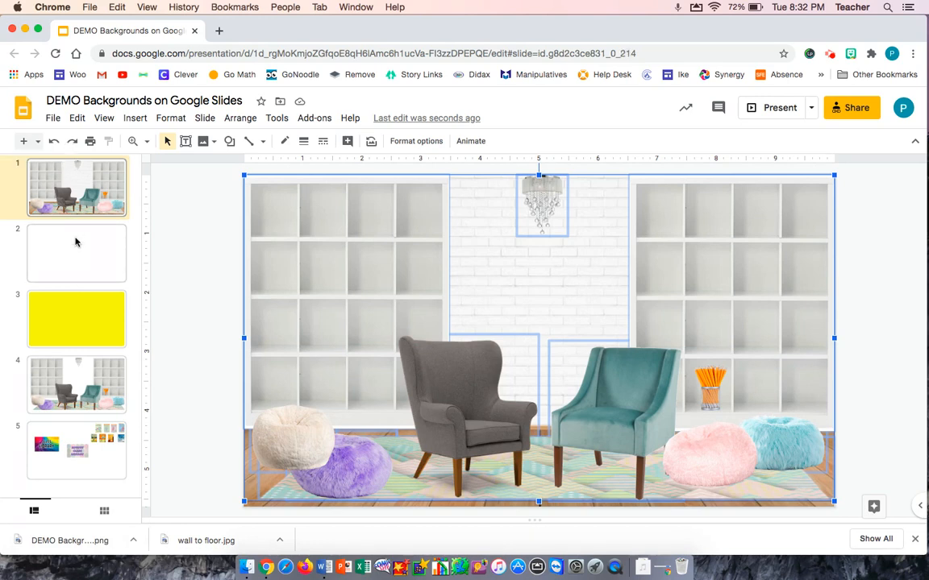
left_click(78, 253)
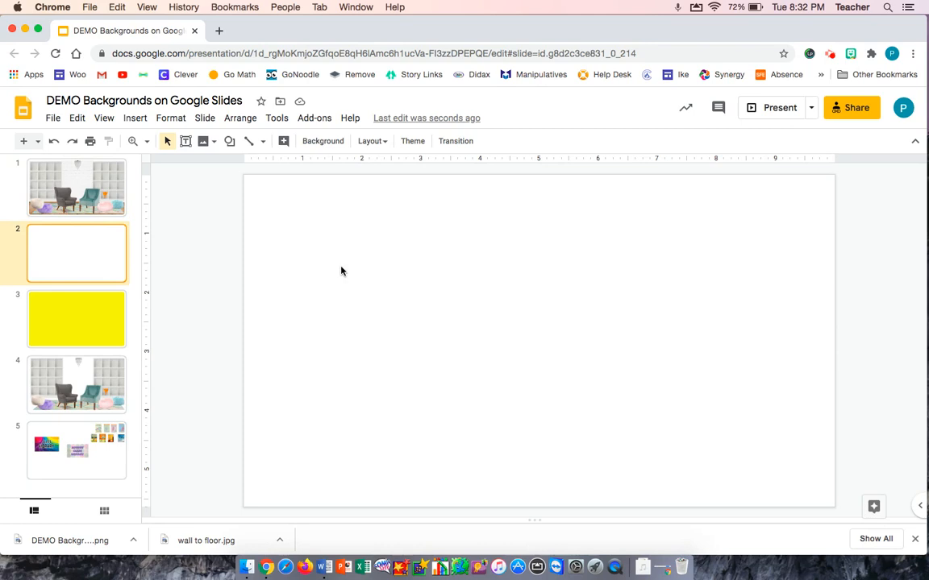
mouse_move(290, 402)
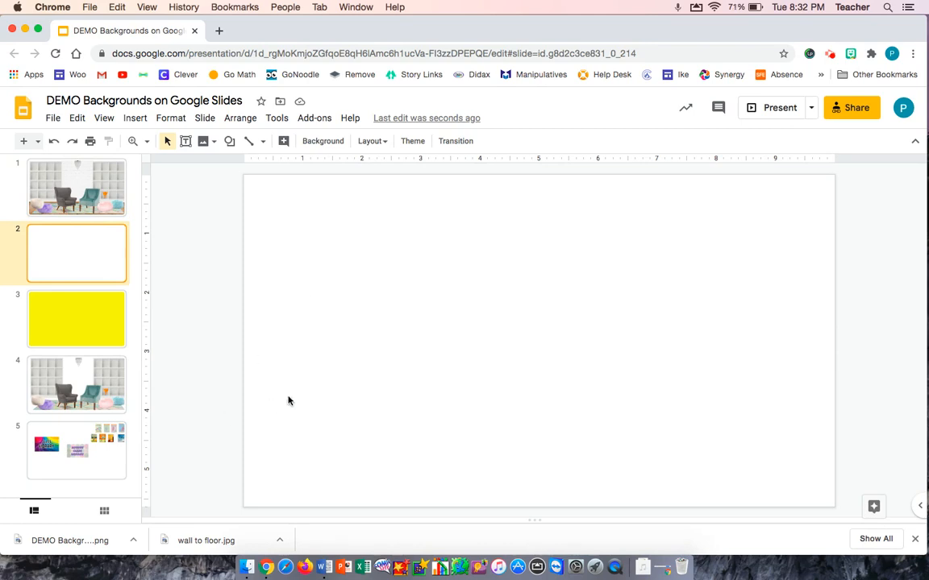
Step: Set the downloaded room PNG as slide 2's background and remove the yellow slide
left_click(322, 140)
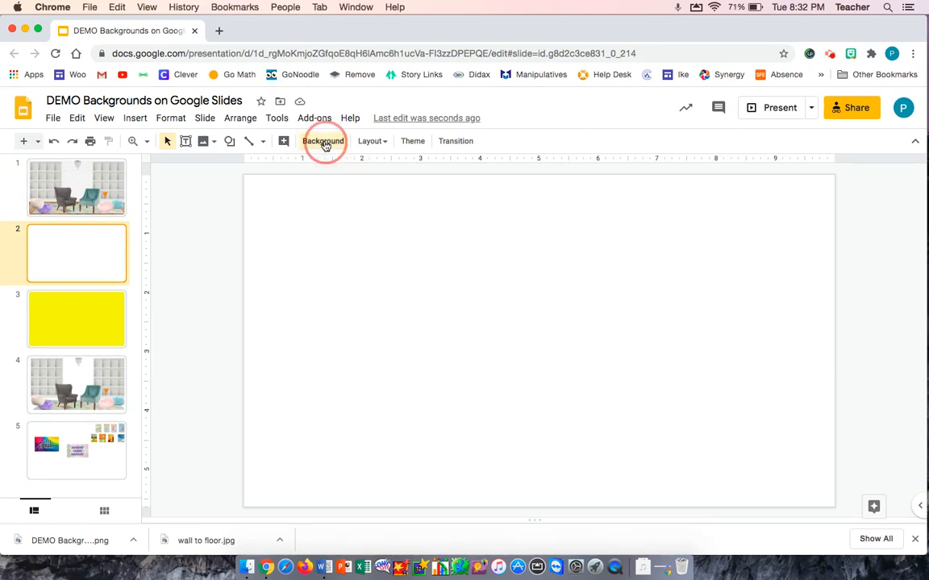
left_click(323, 142)
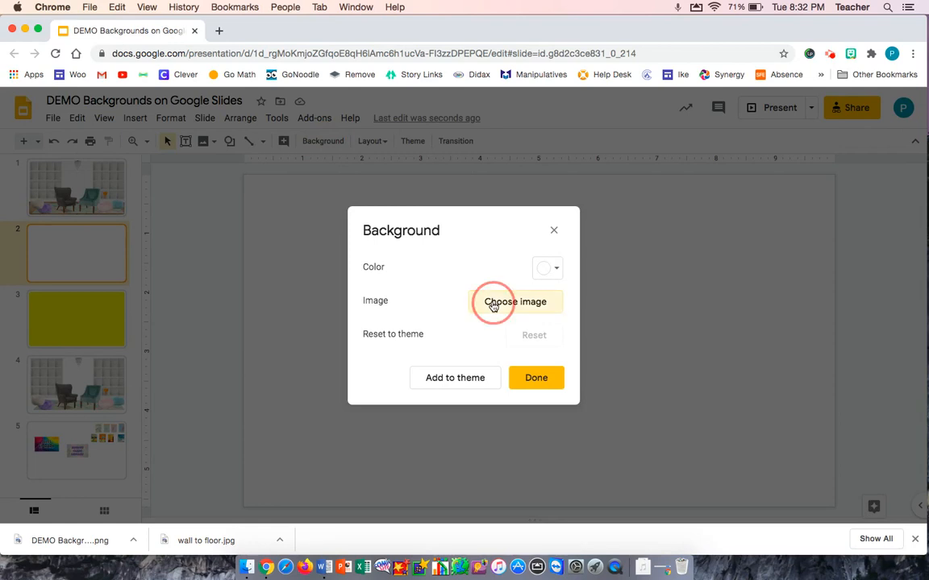
left_click(514, 301)
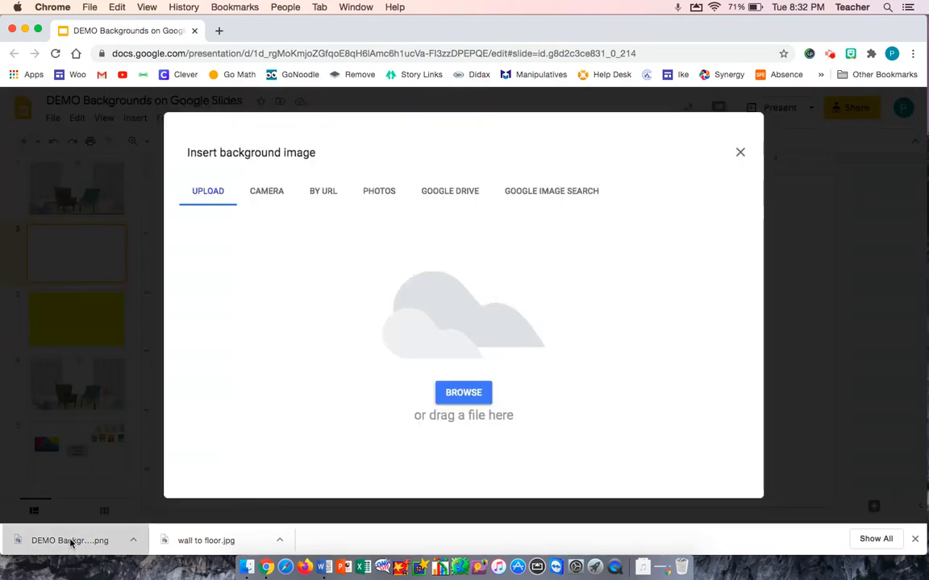
left_click(465, 393)
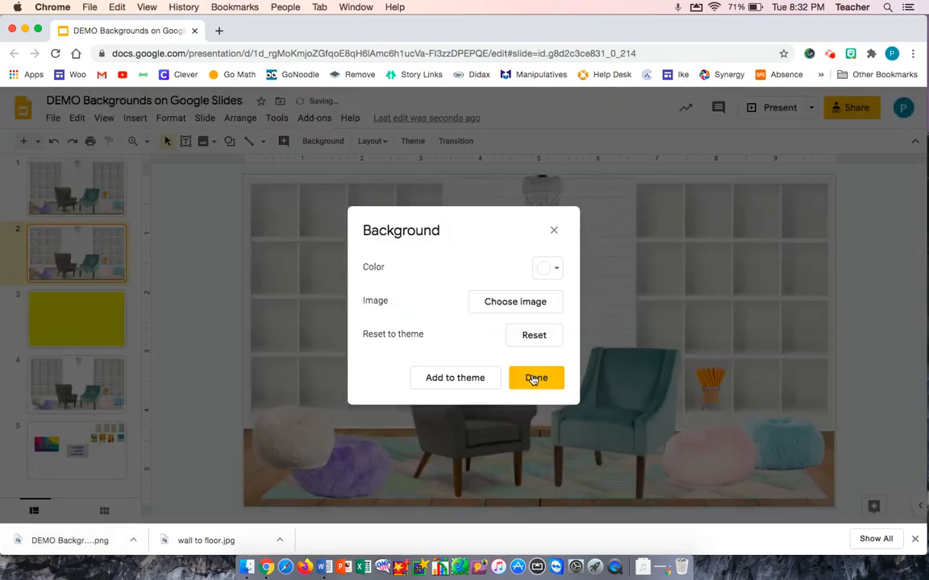
left_click(535, 377)
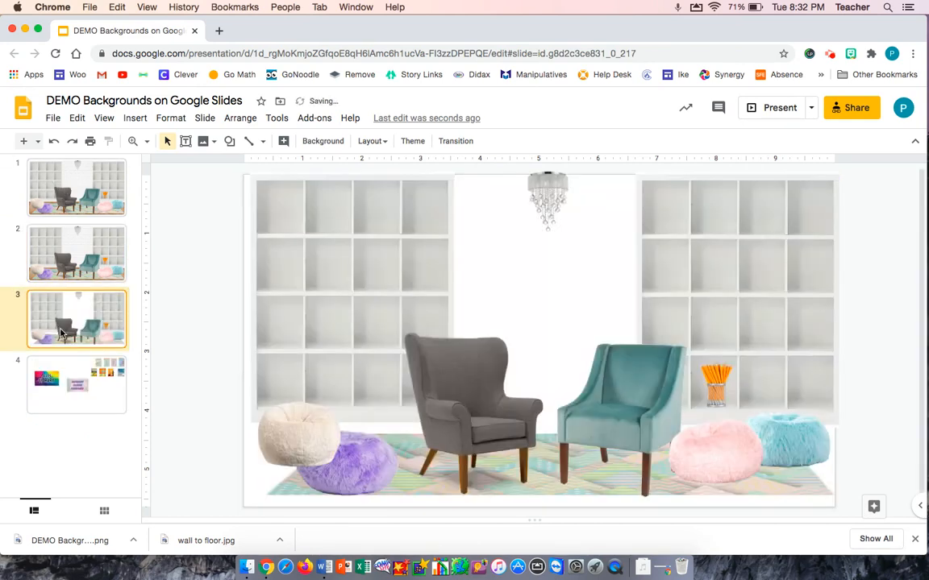
mouse_move(68, 219)
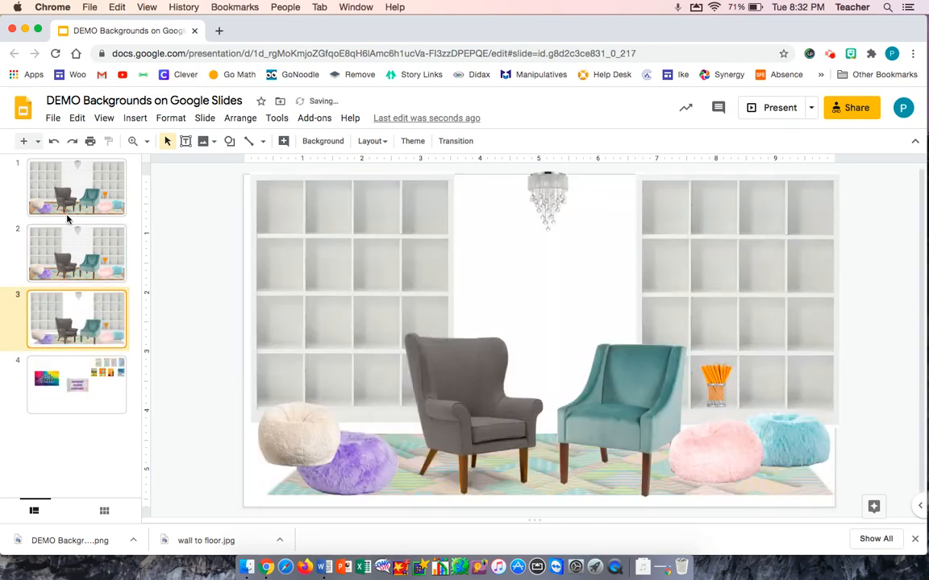
Step: Delete the original layered room slide and duplicate the flattened room slide into five copies
left_click(78, 187)
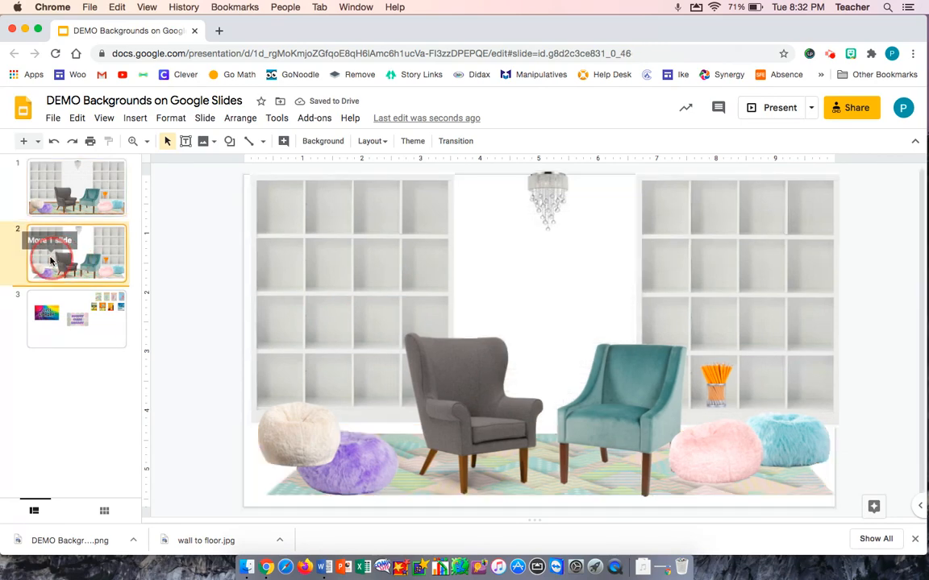
left_click(77, 255)
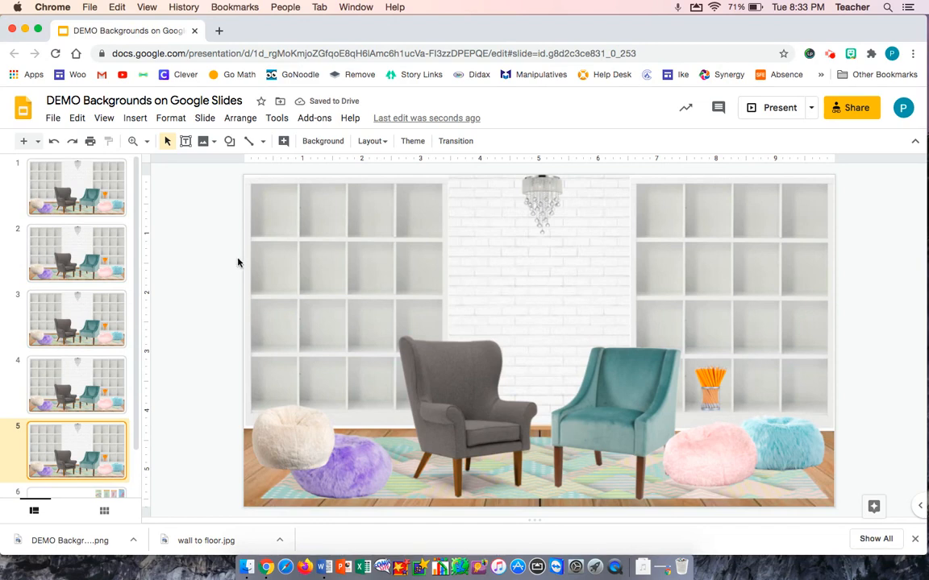
mouse_move(284, 272)
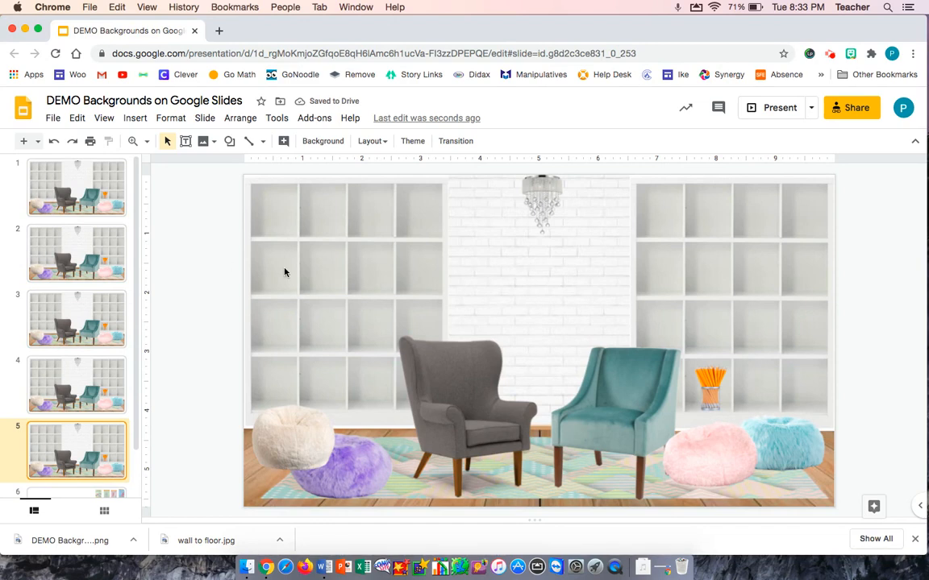
Step: Copy the August Class Library banner and book covers onto slide 1 and set a cover on a shelf
scroll("down", 3)
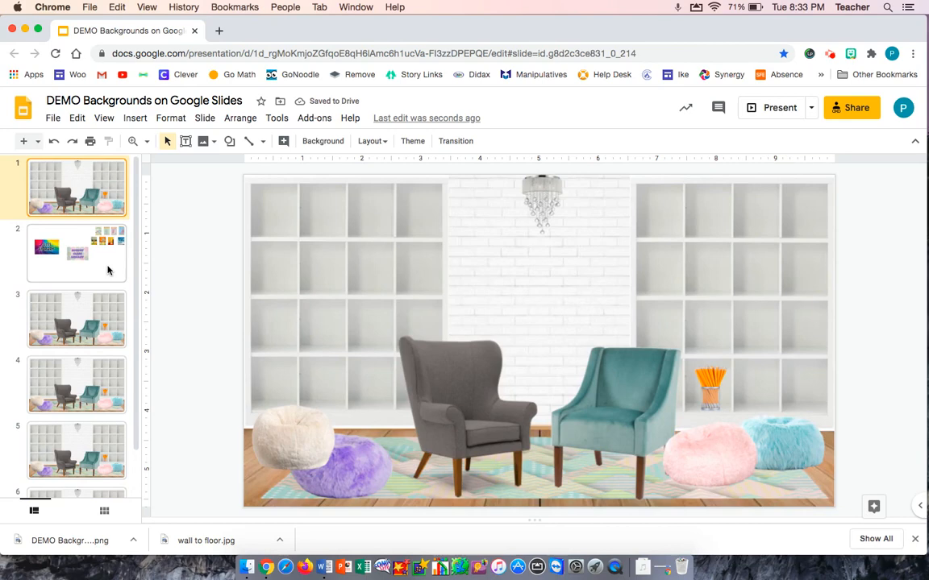
left_click(78, 253)
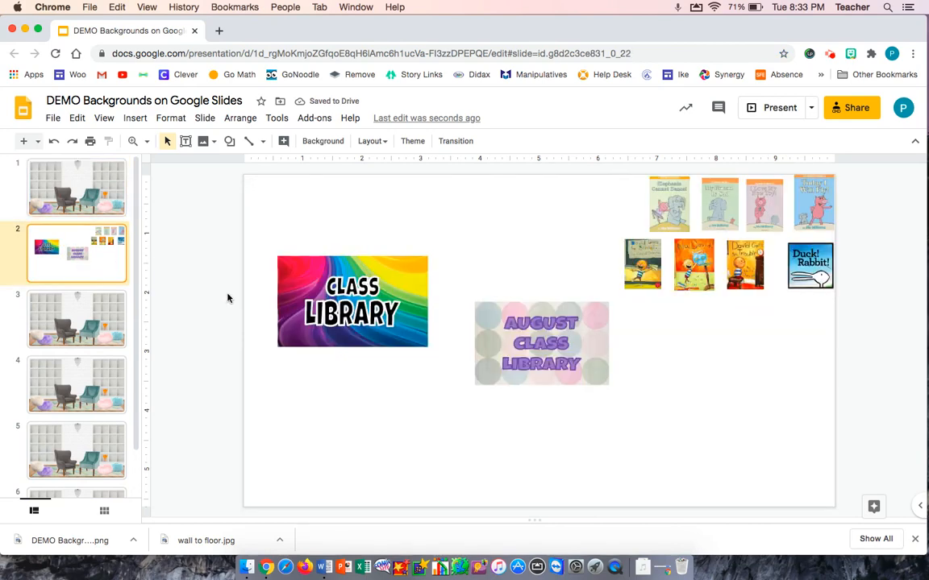
left_click(541, 343)
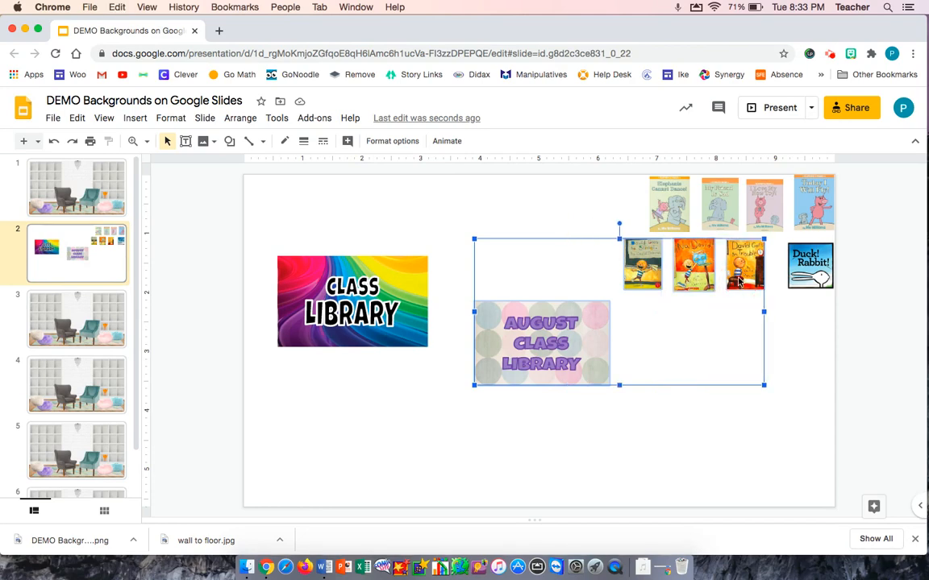
left_click(76, 187)
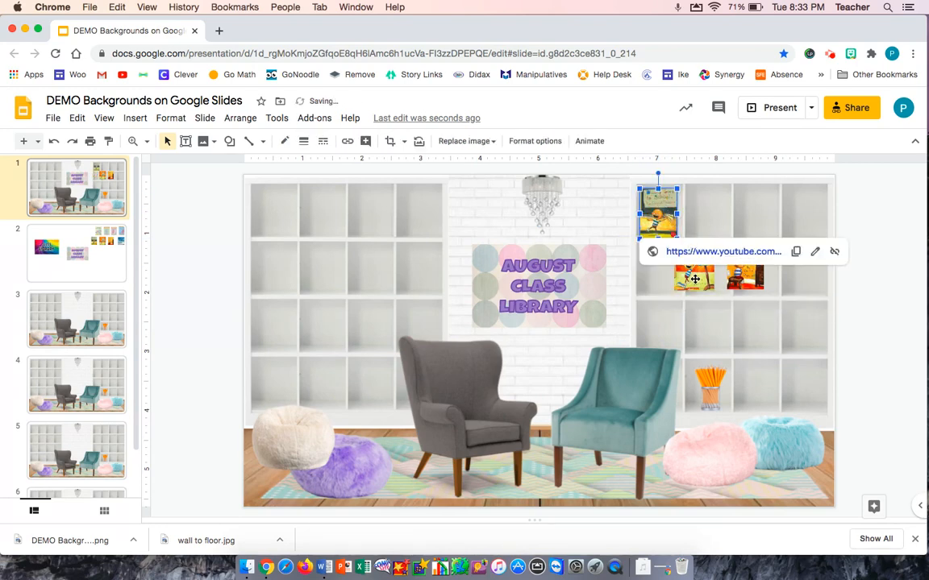
left_click_drag(693, 277, 661, 337)
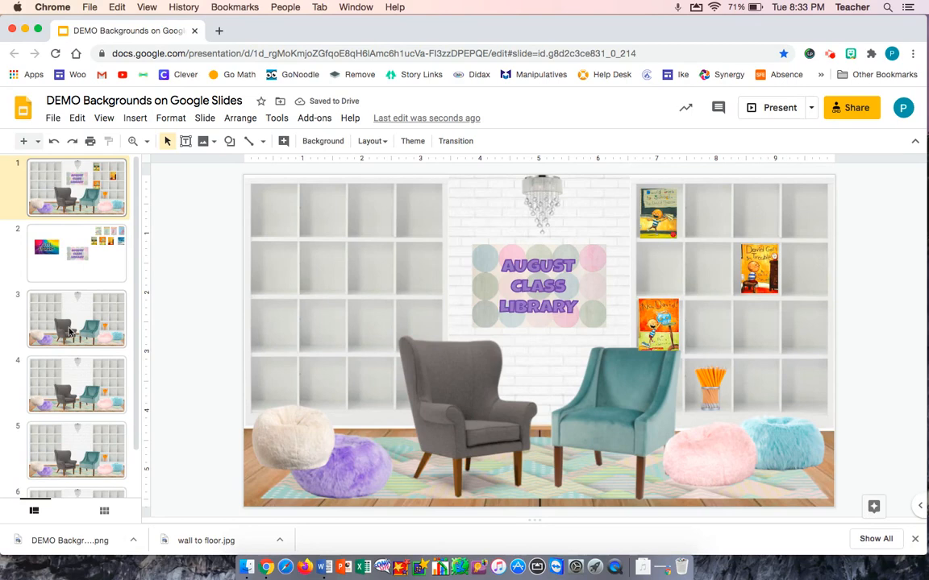
Step: Copy the CLASS LIBRARY banner and top-row books from slide 2 onto the third room slide
left_click(75, 319)
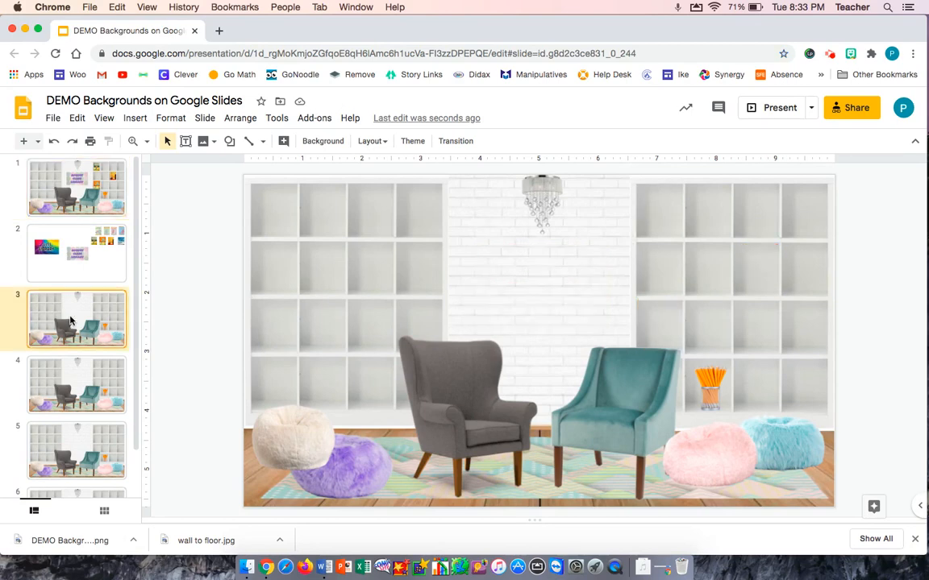
left_click(78, 254)
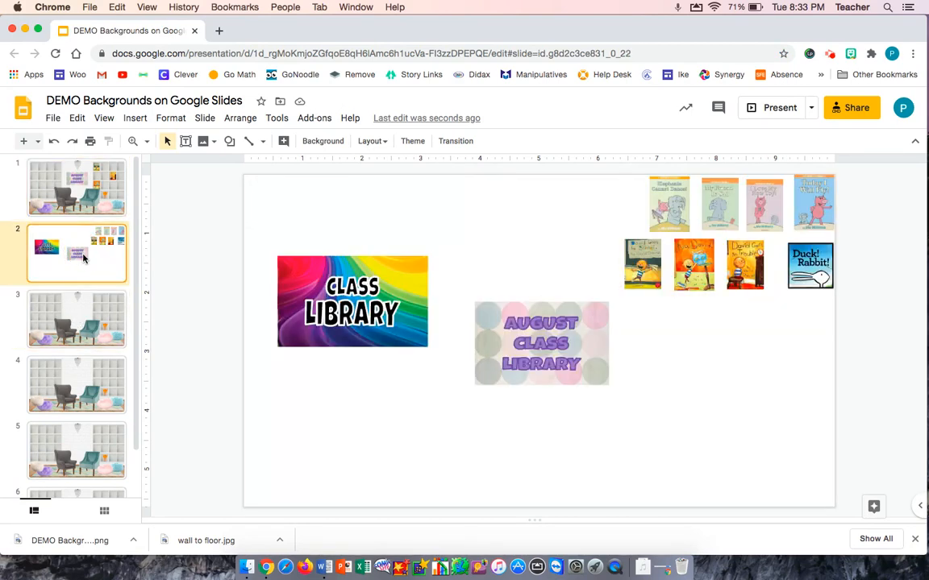
left_click(351, 301)
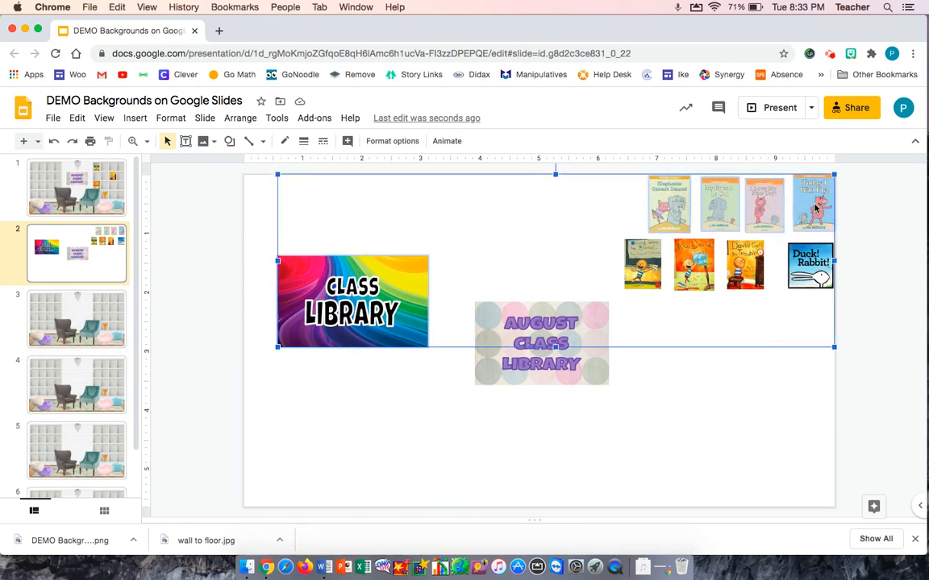
left_click(76, 320)
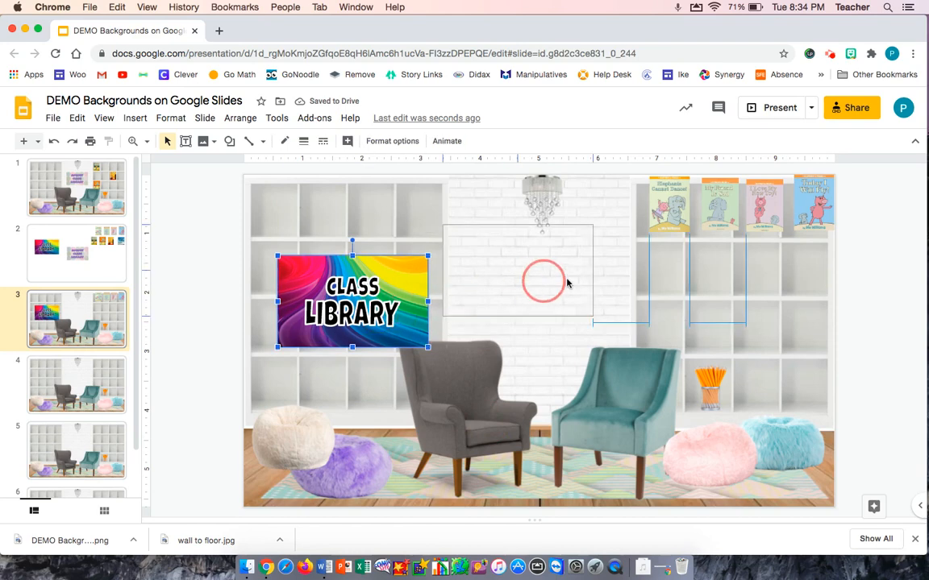
Step: Move the CLASS LIBRARY banner onto the brick wall and place the four books on shelves
left_click_drag(351, 302, 538, 284)
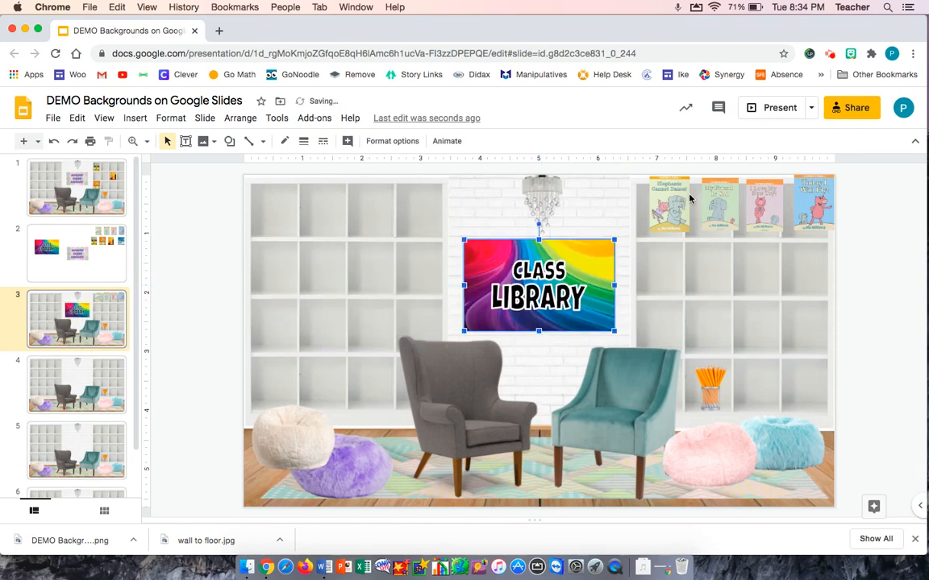
left_click(667, 206)
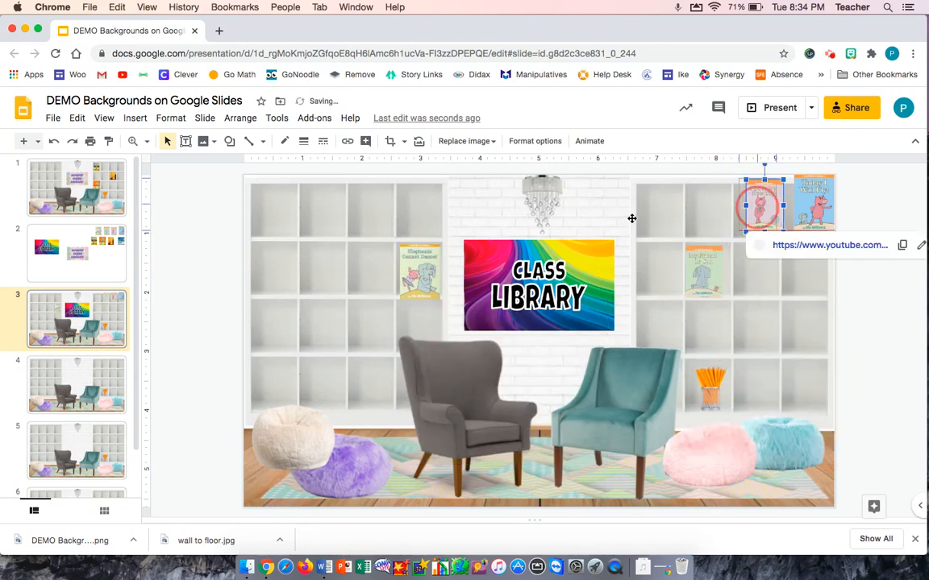
left_click(191, 454)
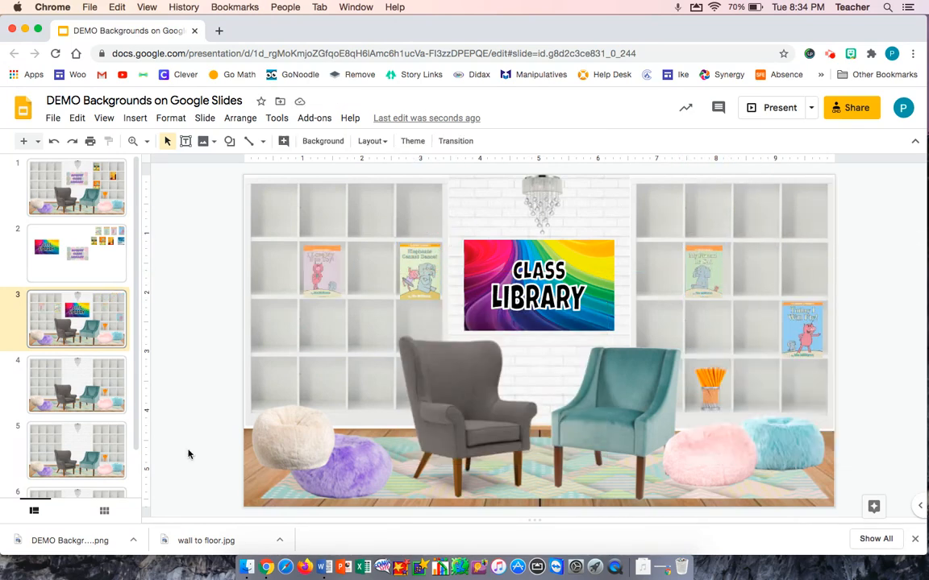